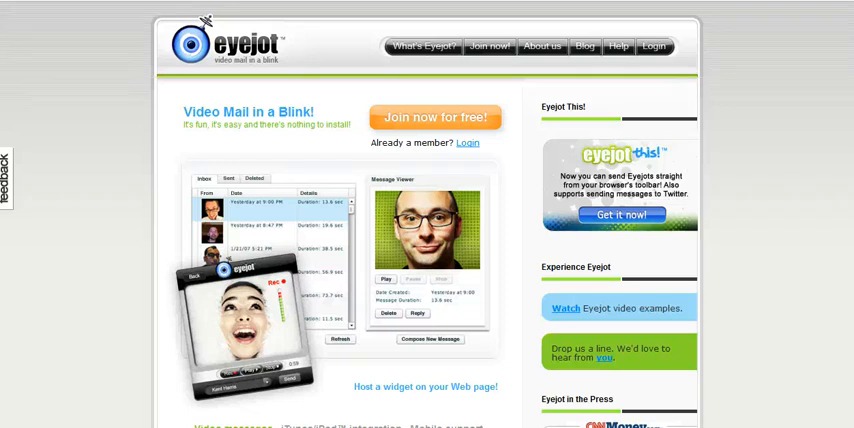
pyautogui.moveTo(99, 298)
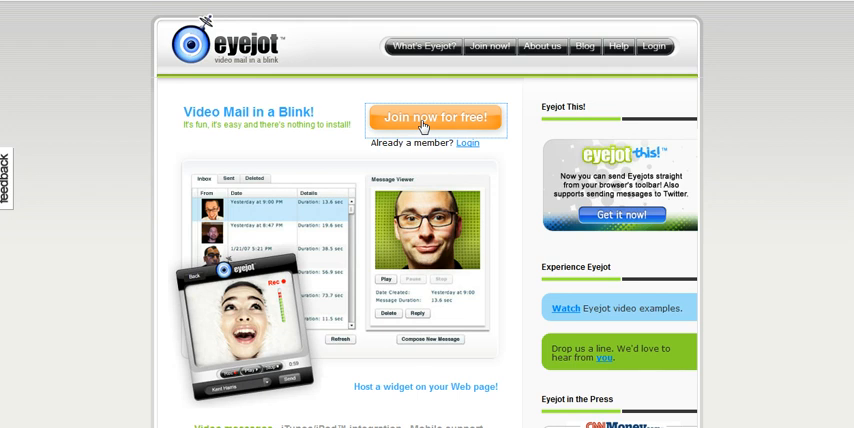
pyautogui.moveTo(423, 124)
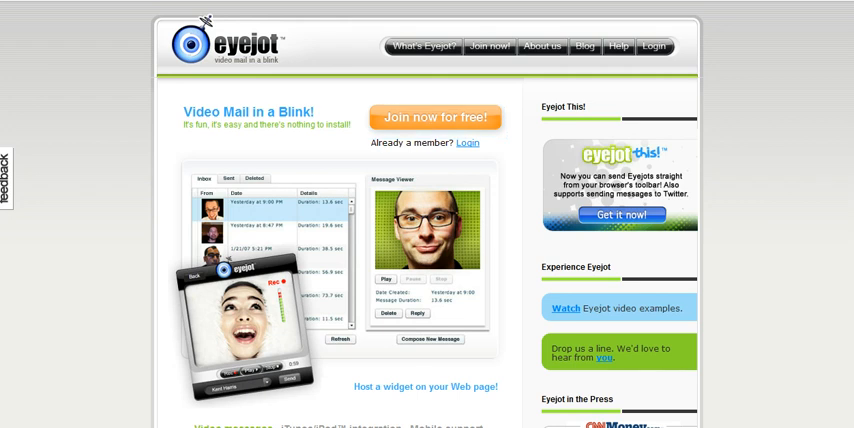
# From the Eyejot login page, follow 'Get started today' to the new-account form
pyautogui.click(654, 46)
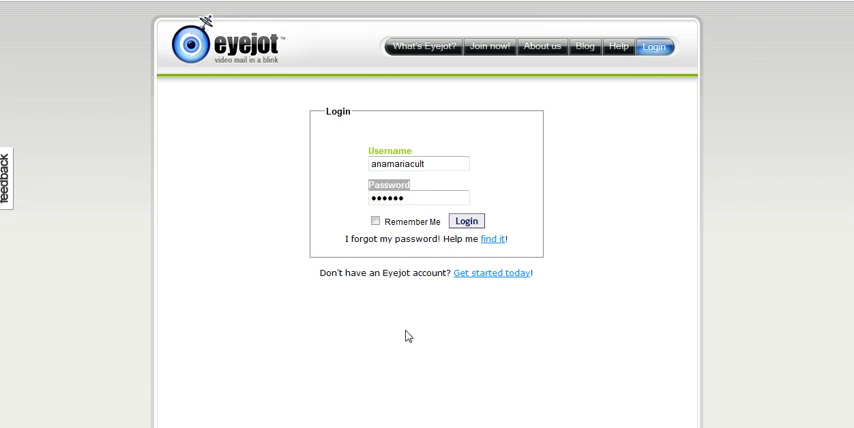
pyautogui.moveTo(481, 281)
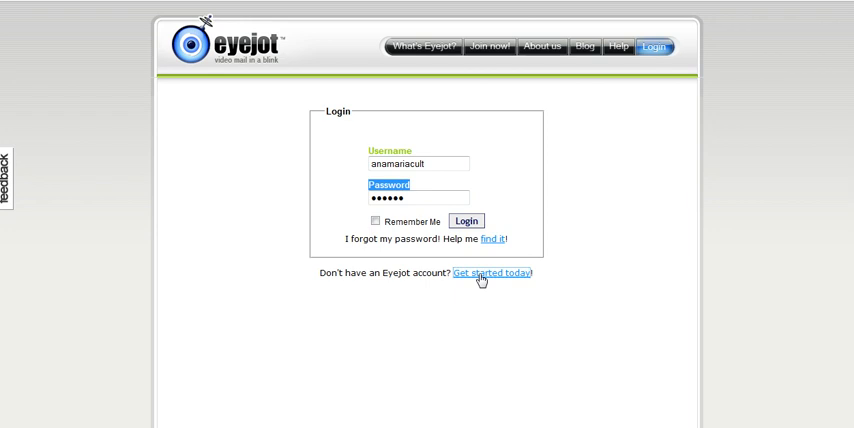
pyautogui.moveTo(106, 351)
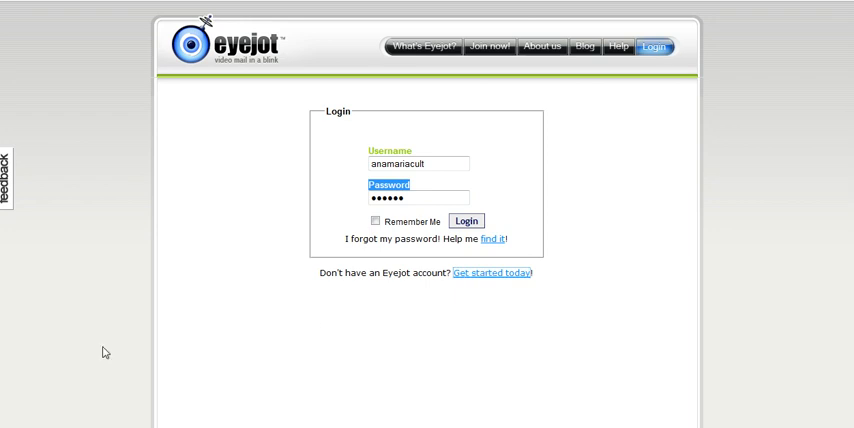
pyautogui.click(489, 46)
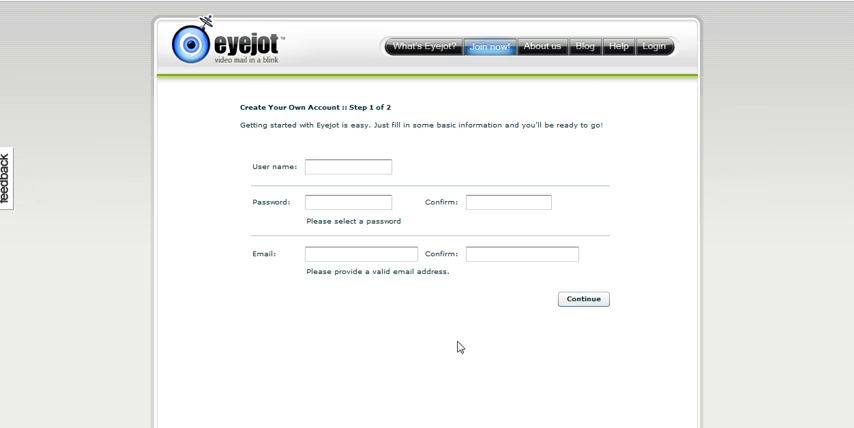
pyautogui.moveTo(378, 332)
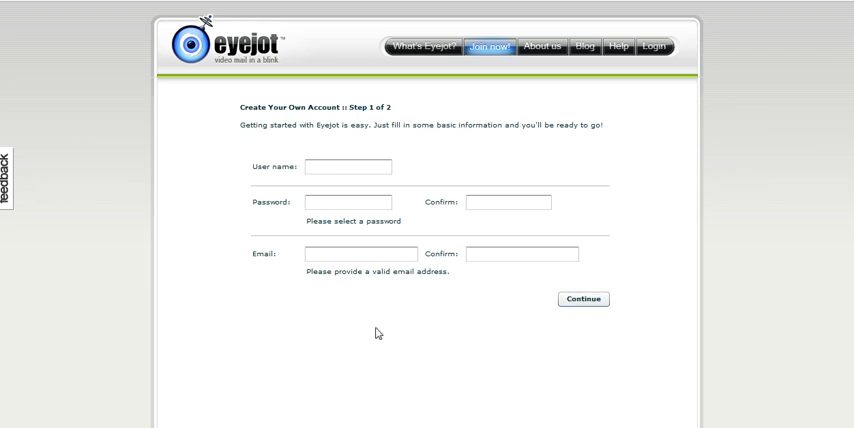
pyautogui.moveTo(285, 336)
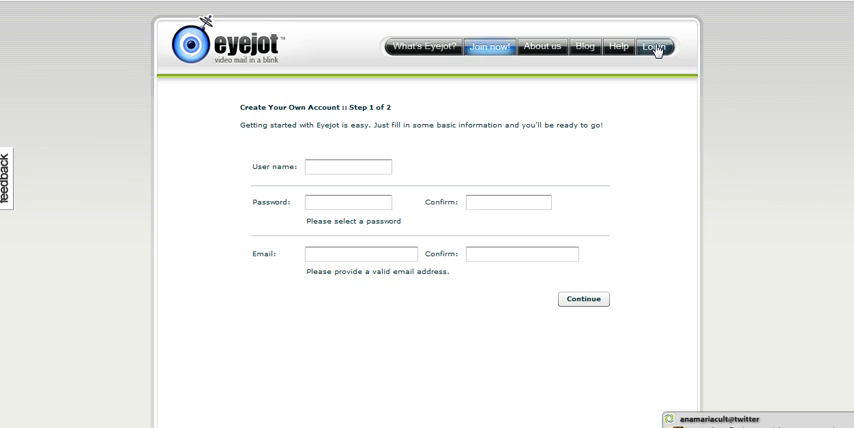
pyautogui.click(654, 46)
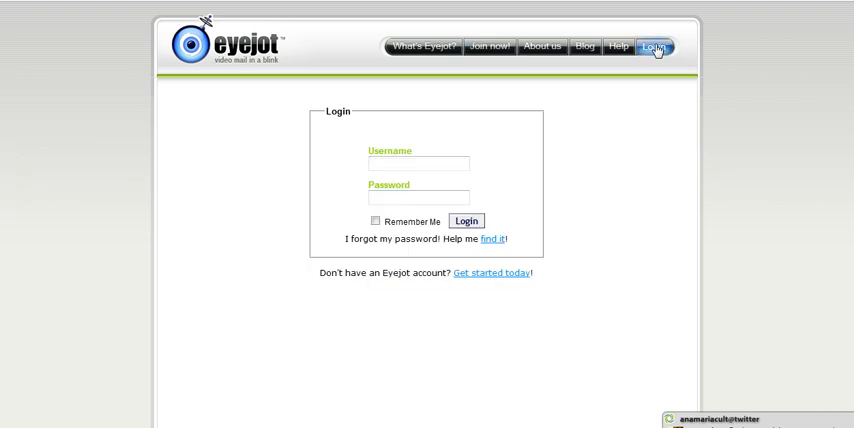
pyautogui.write('anamariasultana')
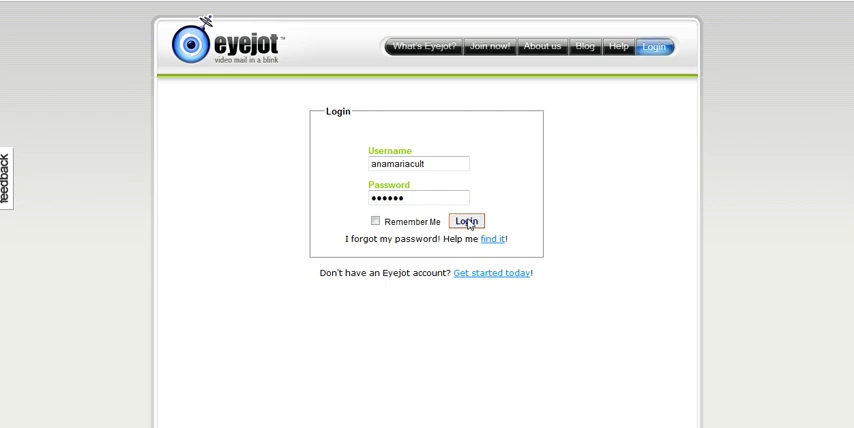
pyautogui.click(466, 221)
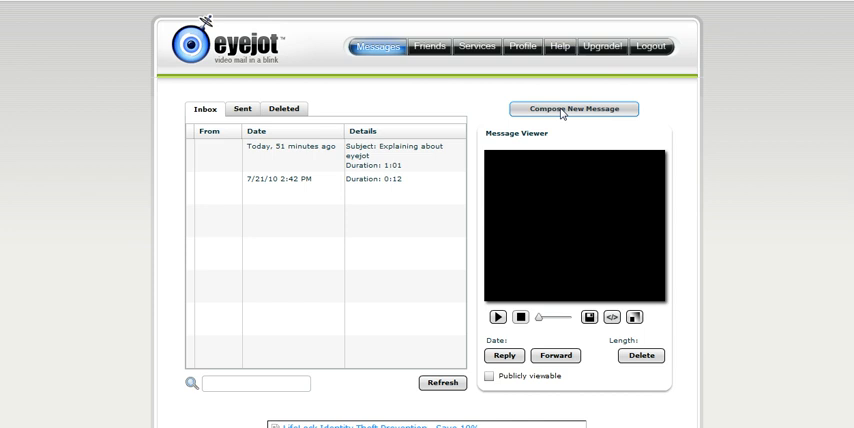
# Compose a new message and allow Flash camera and microphone access
pyautogui.click(573, 108)
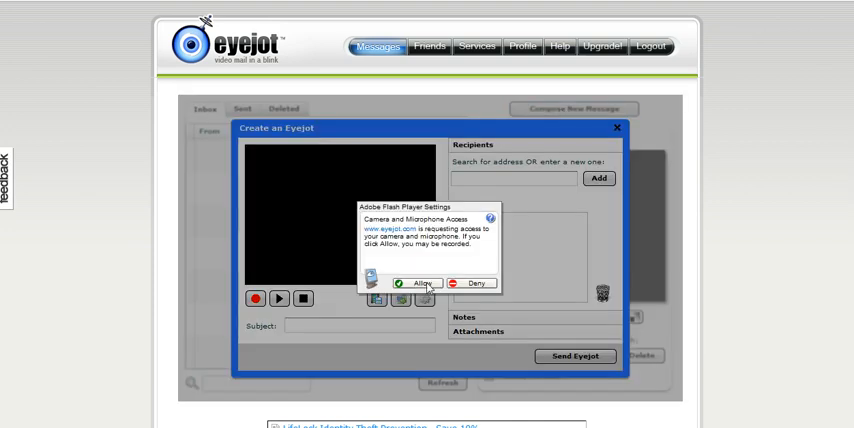
pyautogui.click(419, 283)
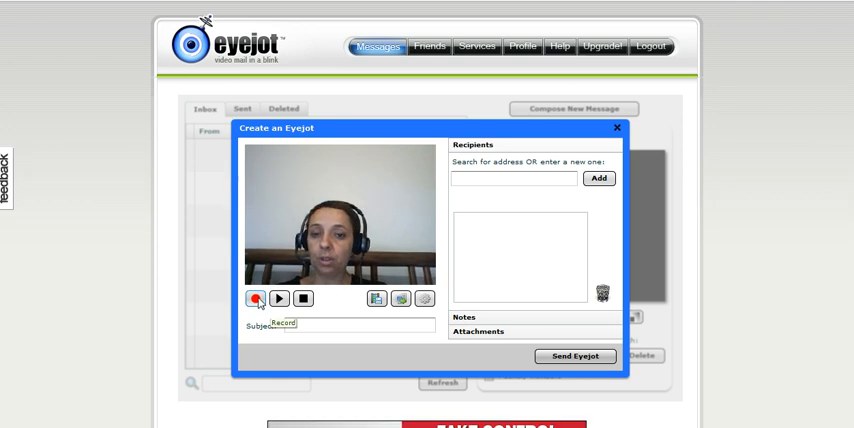
# Record a short camera video message using the Record and Stop buttons
pyautogui.click(257, 298)
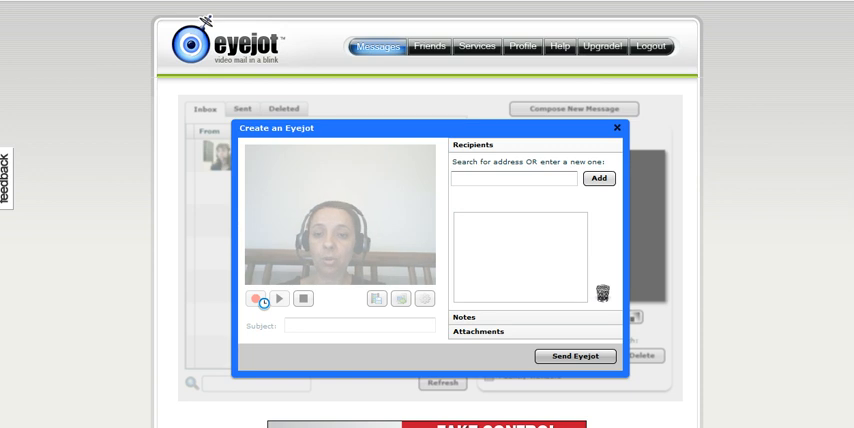
pyautogui.click(256, 298)
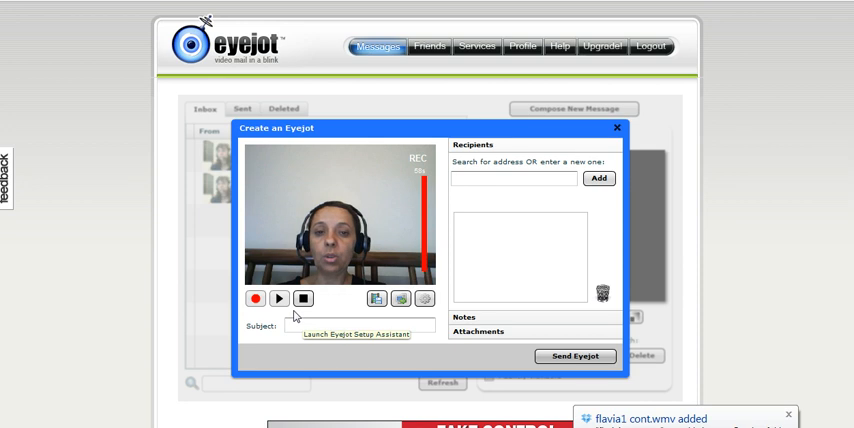
pyautogui.click(302, 298)
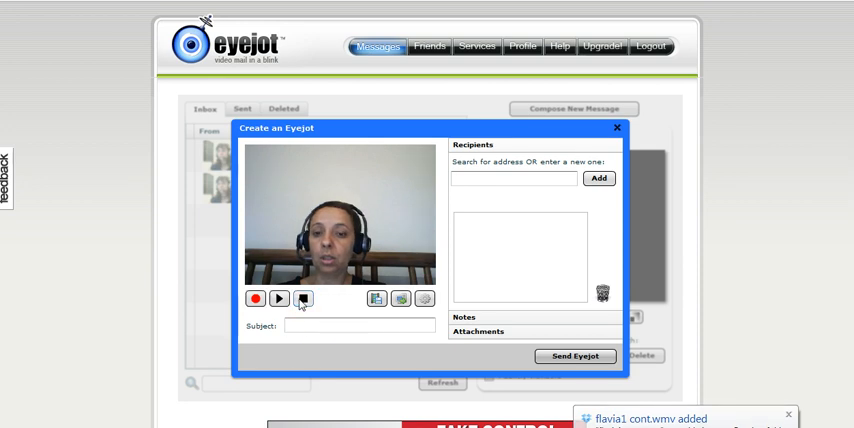
pyautogui.click(303, 299)
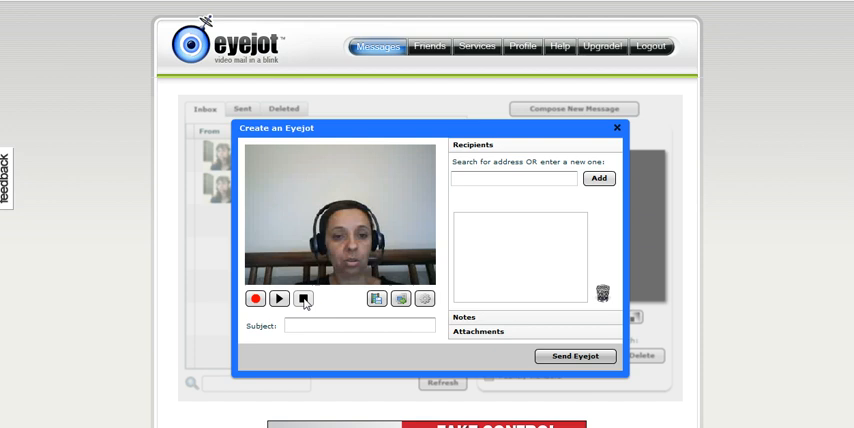
pyautogui.click(258, 298)
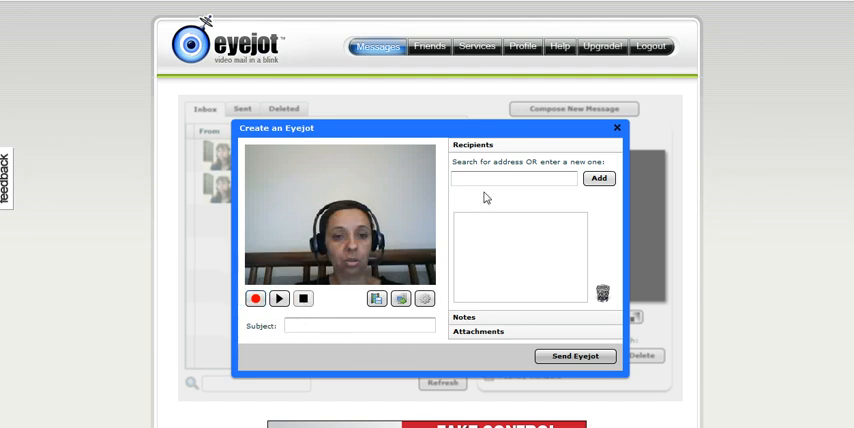
pyautogui.click(513, 179)
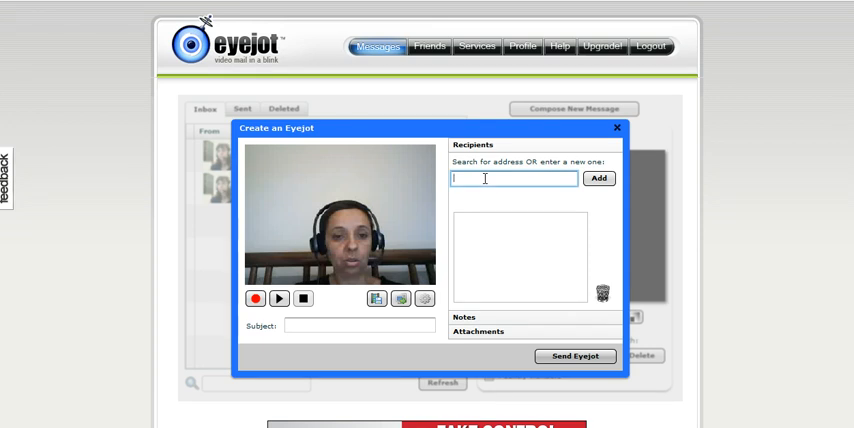
# Add the recipient email address starting 'anam' and send the Eyejot video message
pyautogui.write('anam')
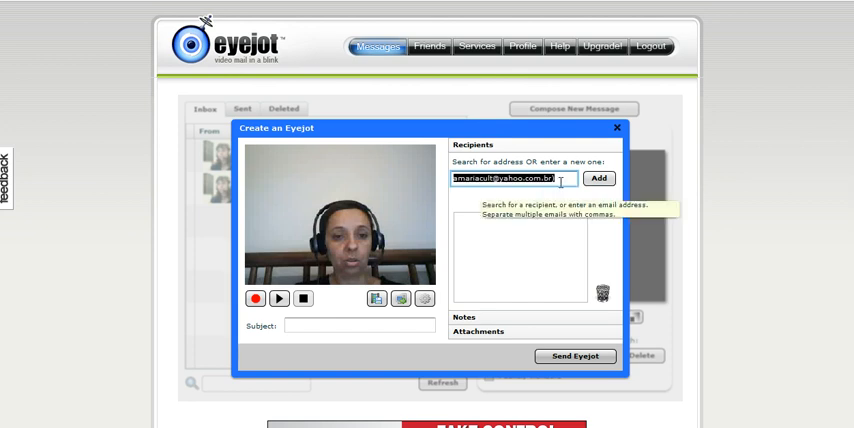
pyautogui.click(598, 178)
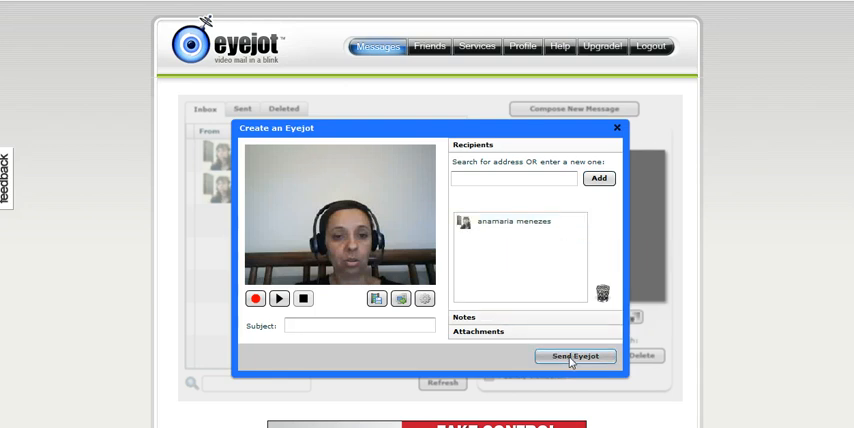
pyautogui.click(576, 356)
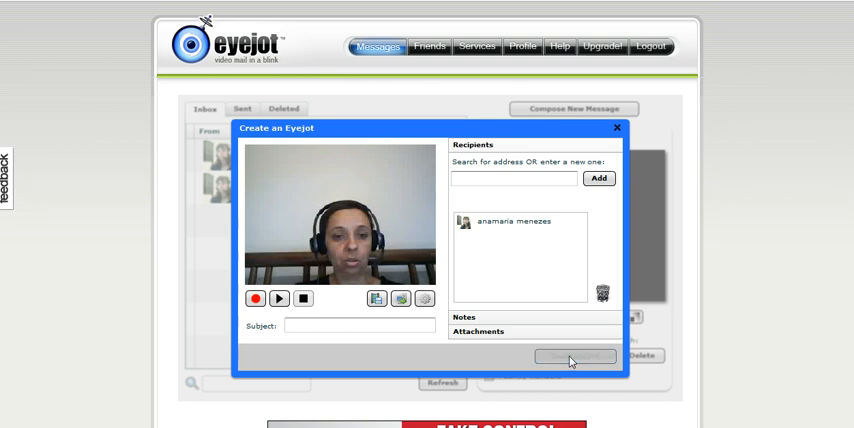
pyautogui.click(617, 128)
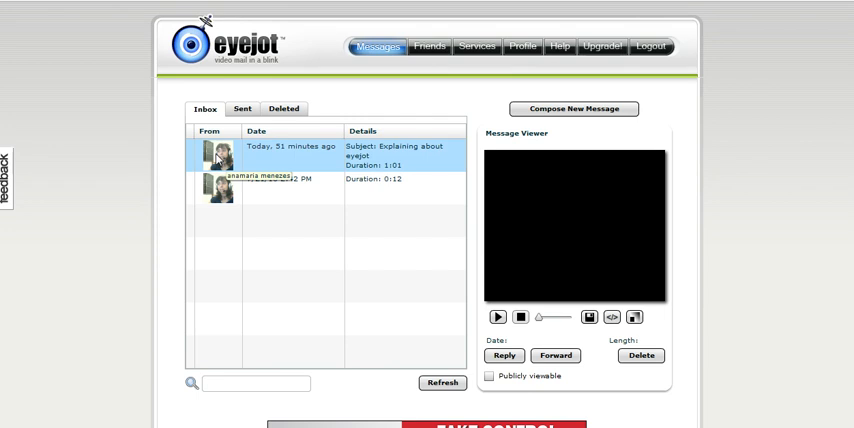
# Switch to the Sent tab to find the new four-second video message
pyautogui.click(243, 108)
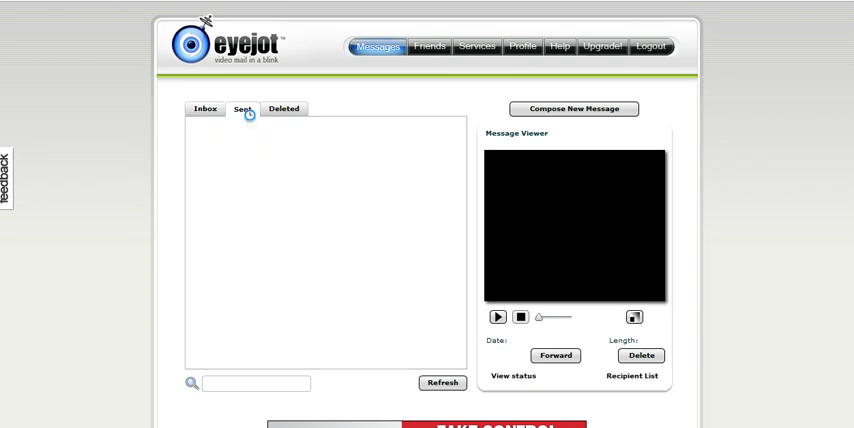
pyautogui.click(243, 109)
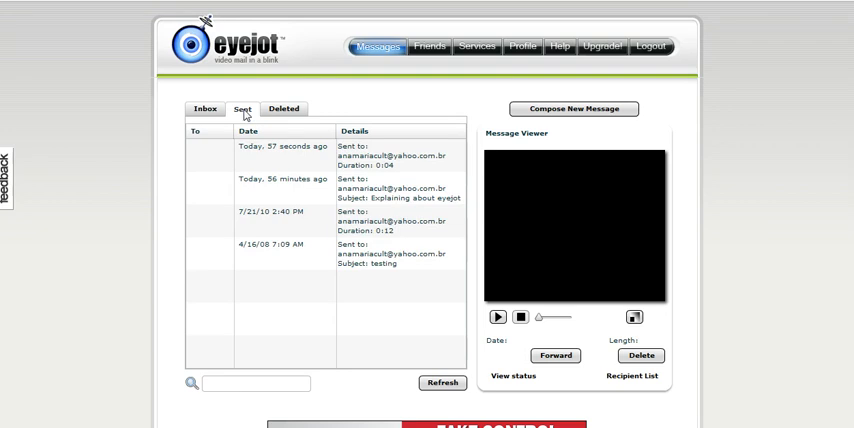
pyautogui.click(290, 157)
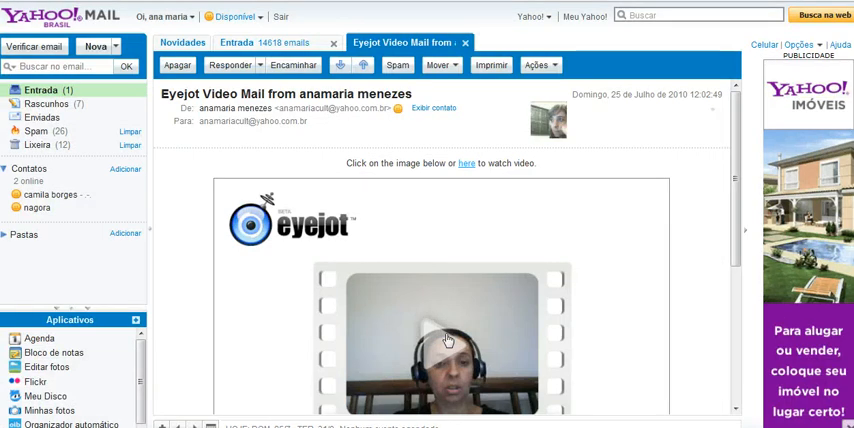
pyautogui.moveTo(219, 145)
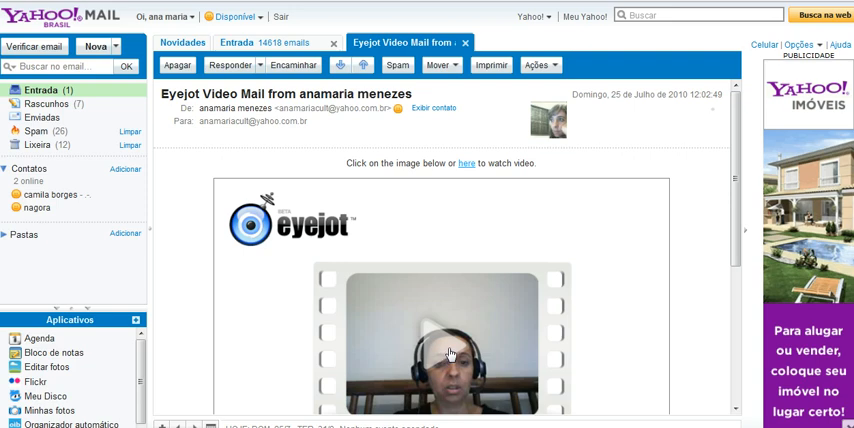
# Click the video thumbnail in the 'Eyejot Video Mail' email to open its Eyejot page
pyautogui.click(443, 345)
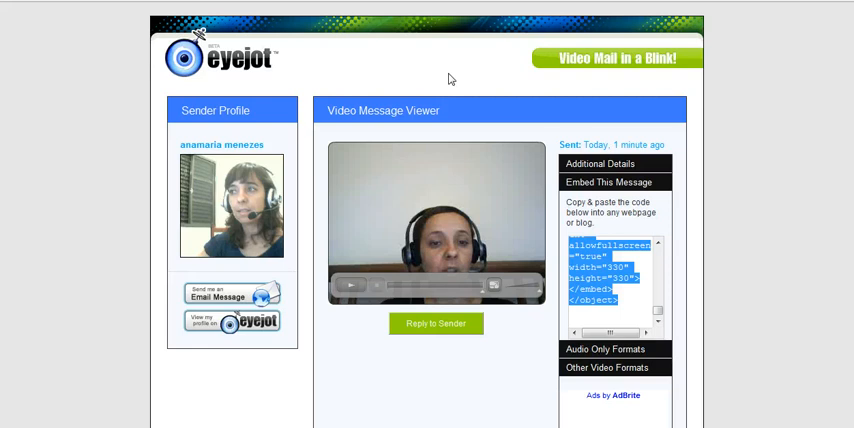
pyautogui.moveTo(446, 78)
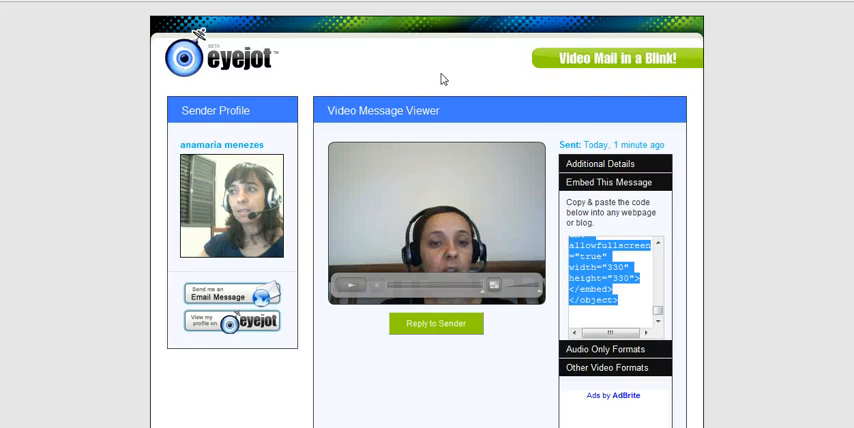
pyautogui.moveTo(122, 300)
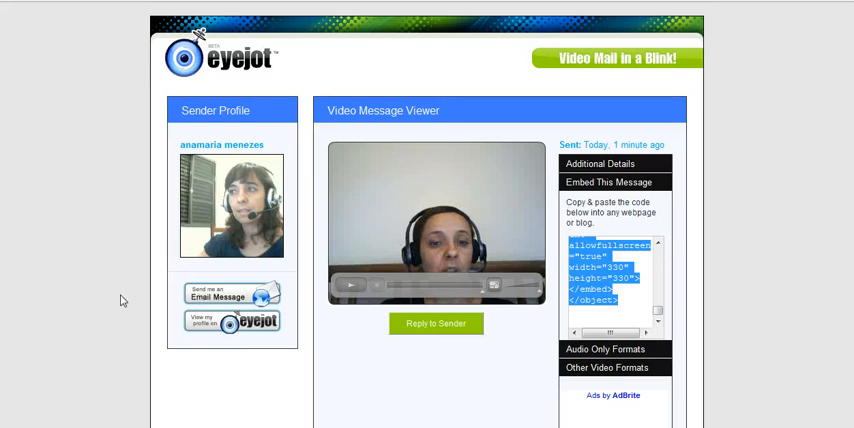